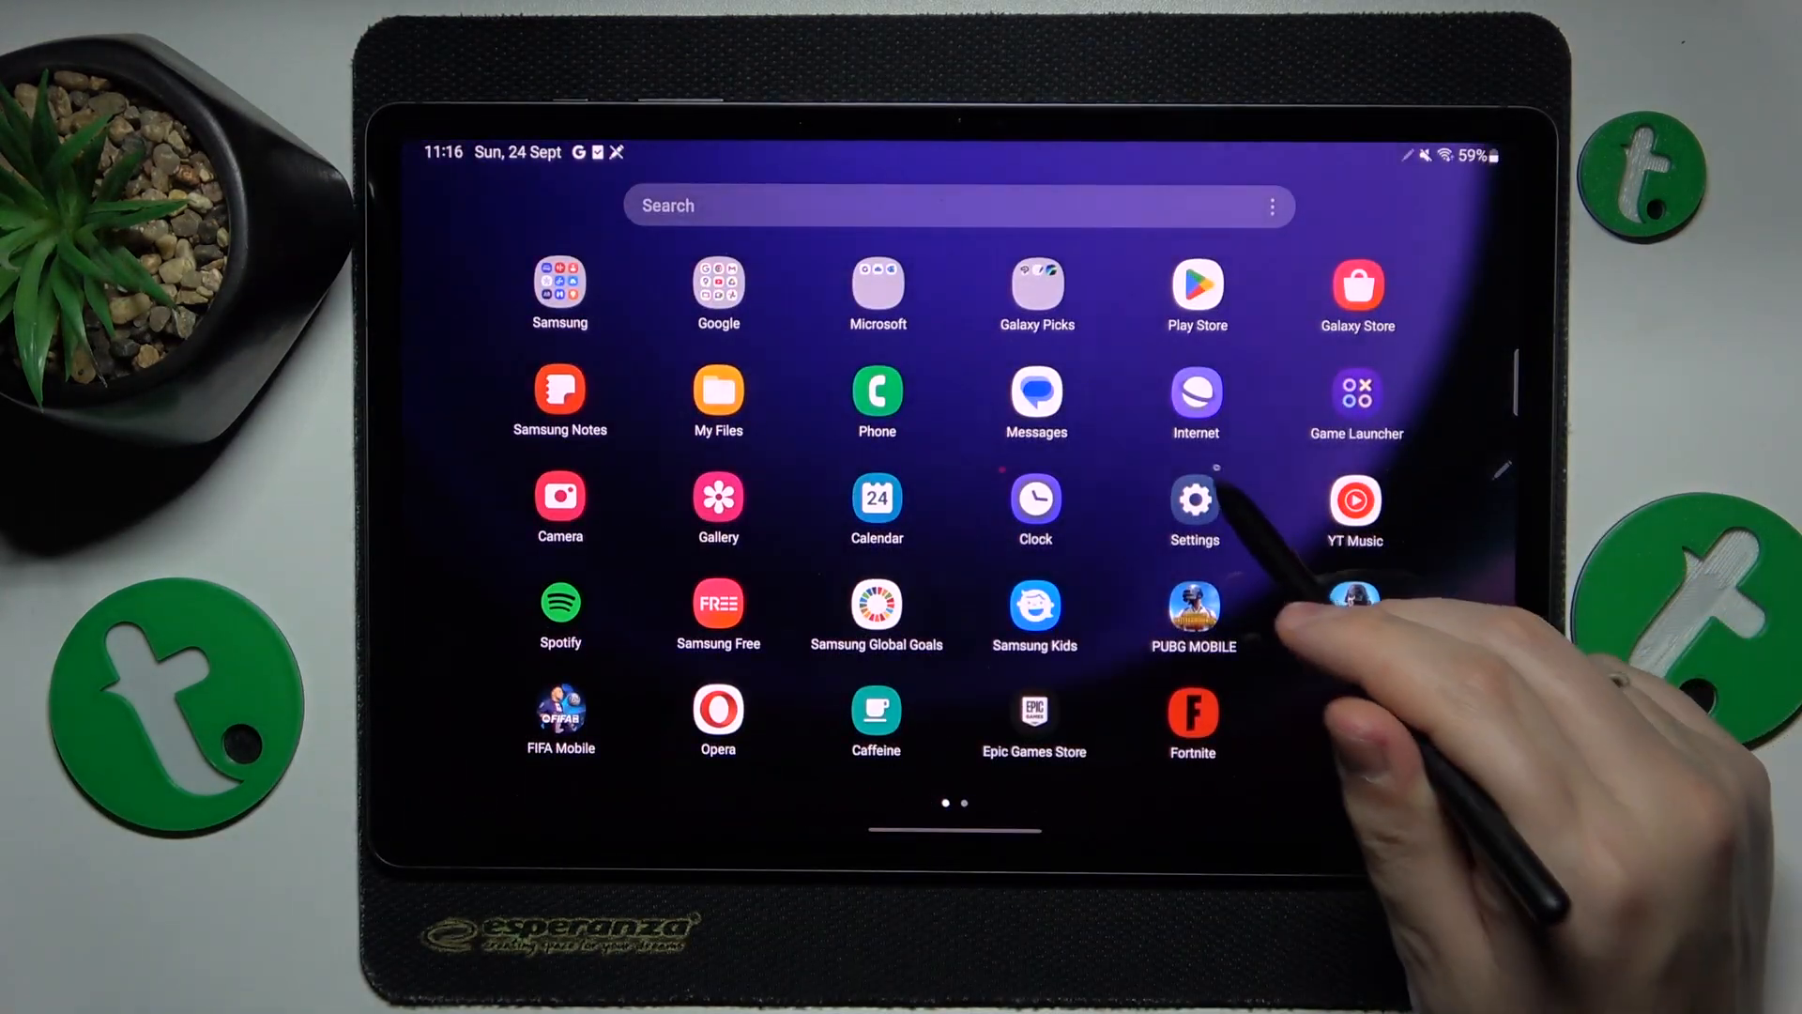
Open Settings and reach More battery settings via Battery and device care, then Battery
{"action": "left_click", "coordinate": [1194, 502]}
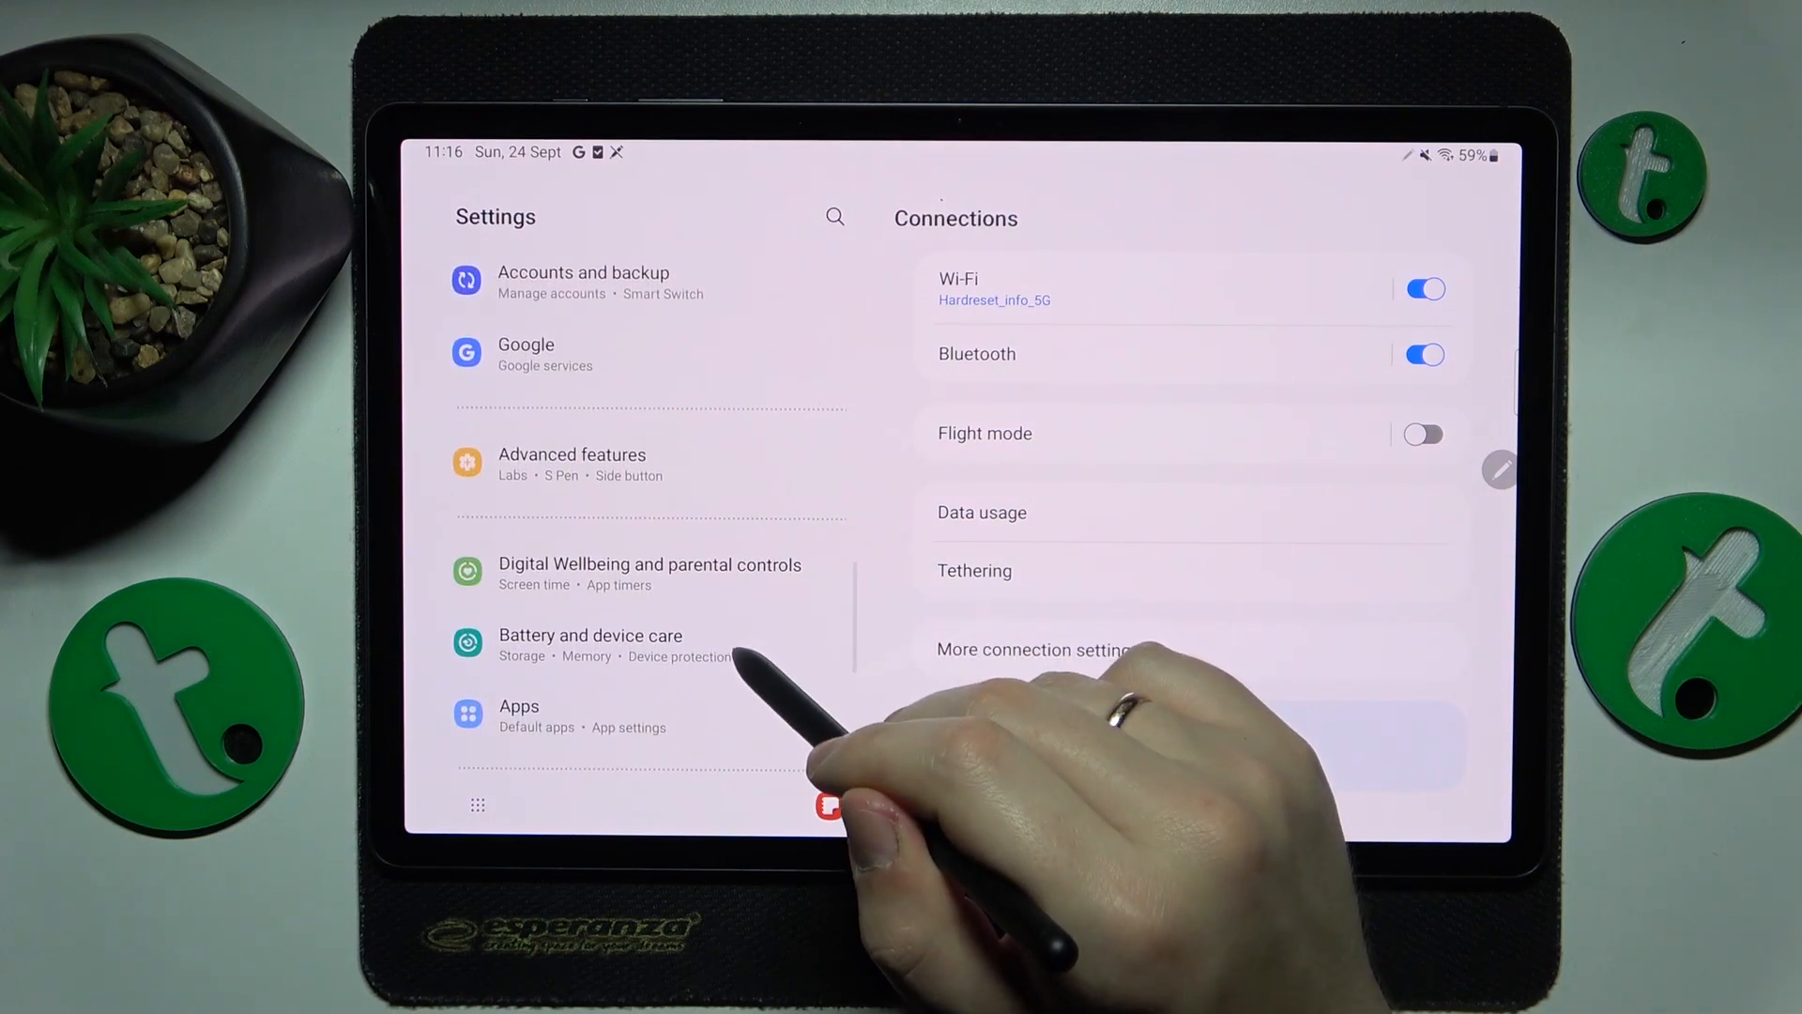
{"action": "left_click", "coordinate": [590, 645]}
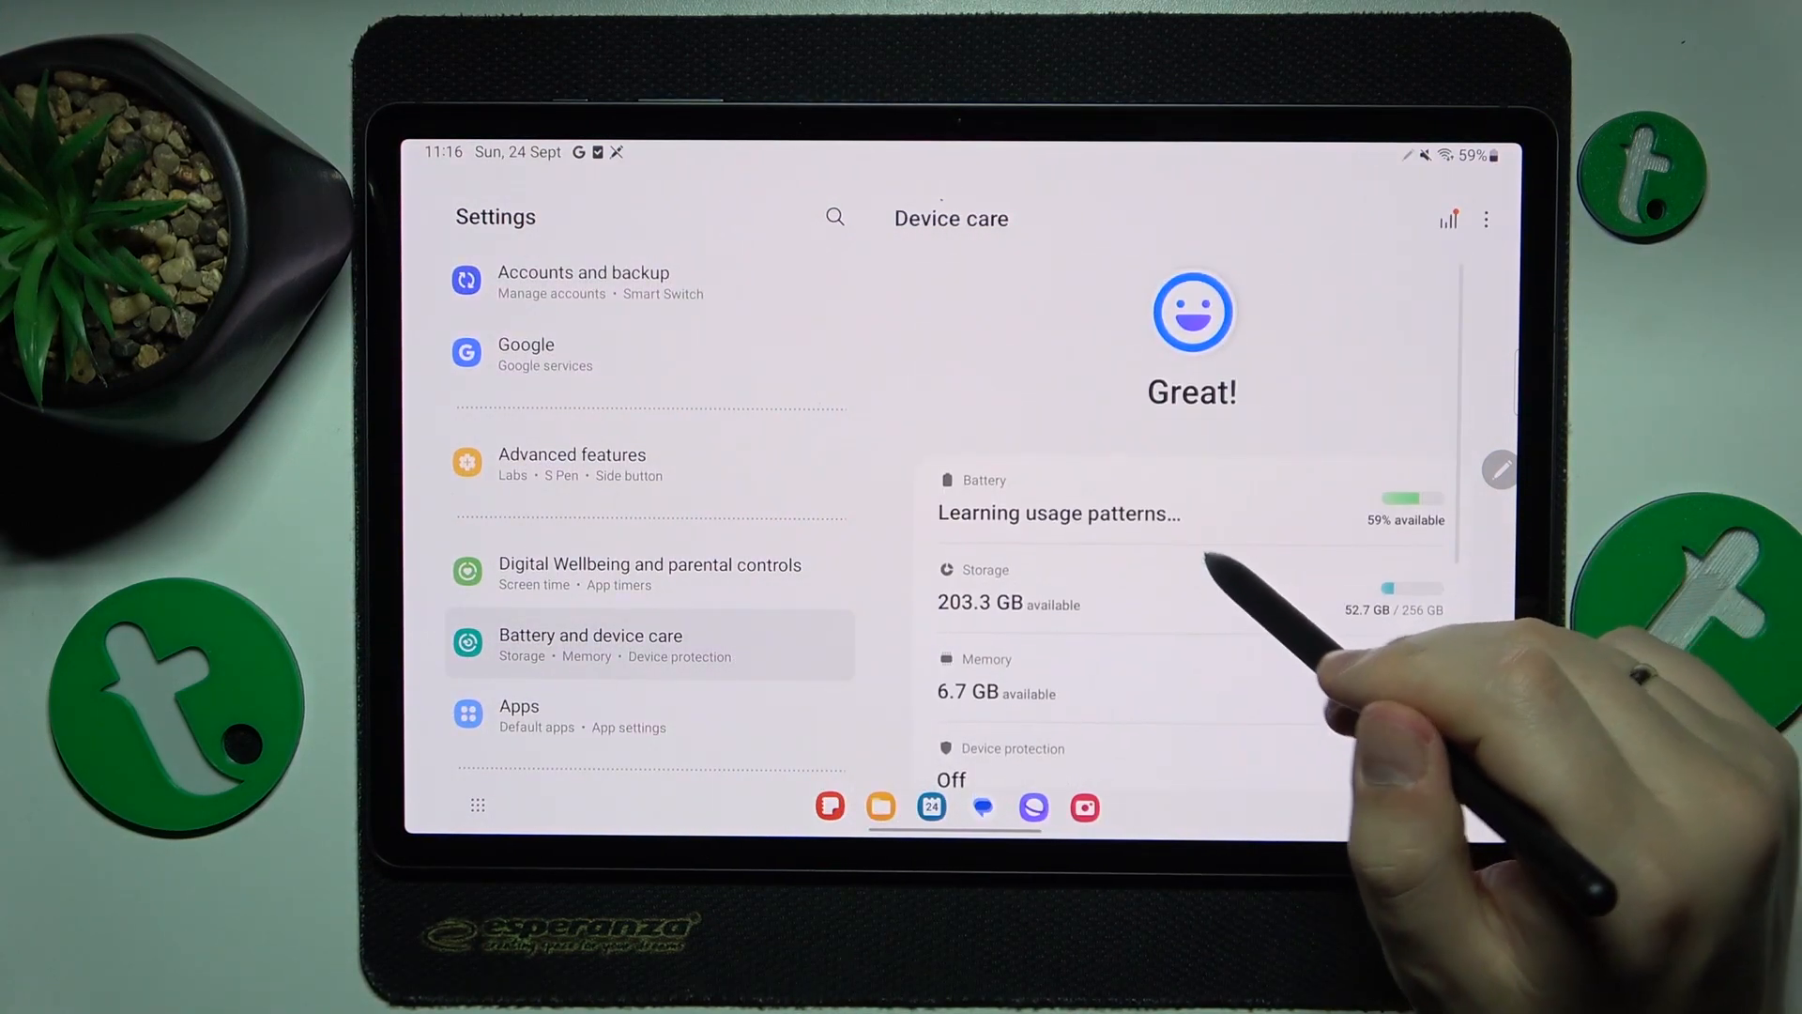
{"action": "left_click", "coordinate": [1058, 513]}
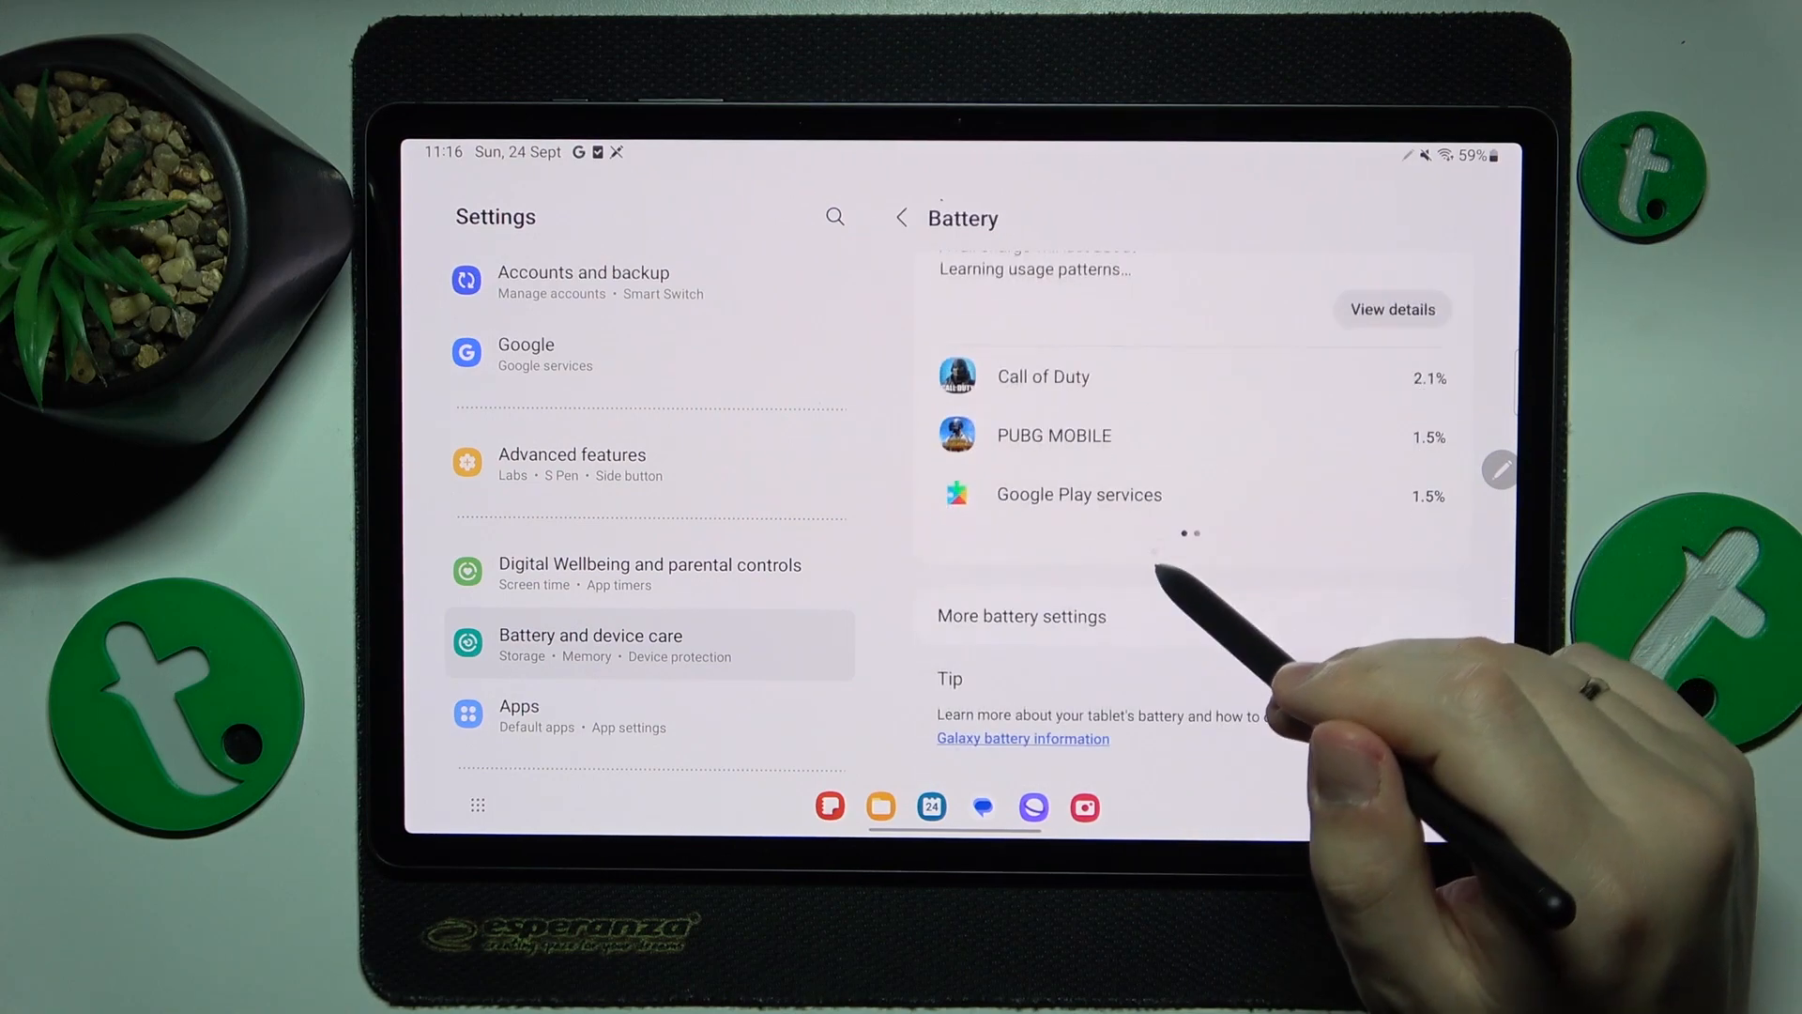
{"action": "left_click", "coordinate": [1019, 616]}
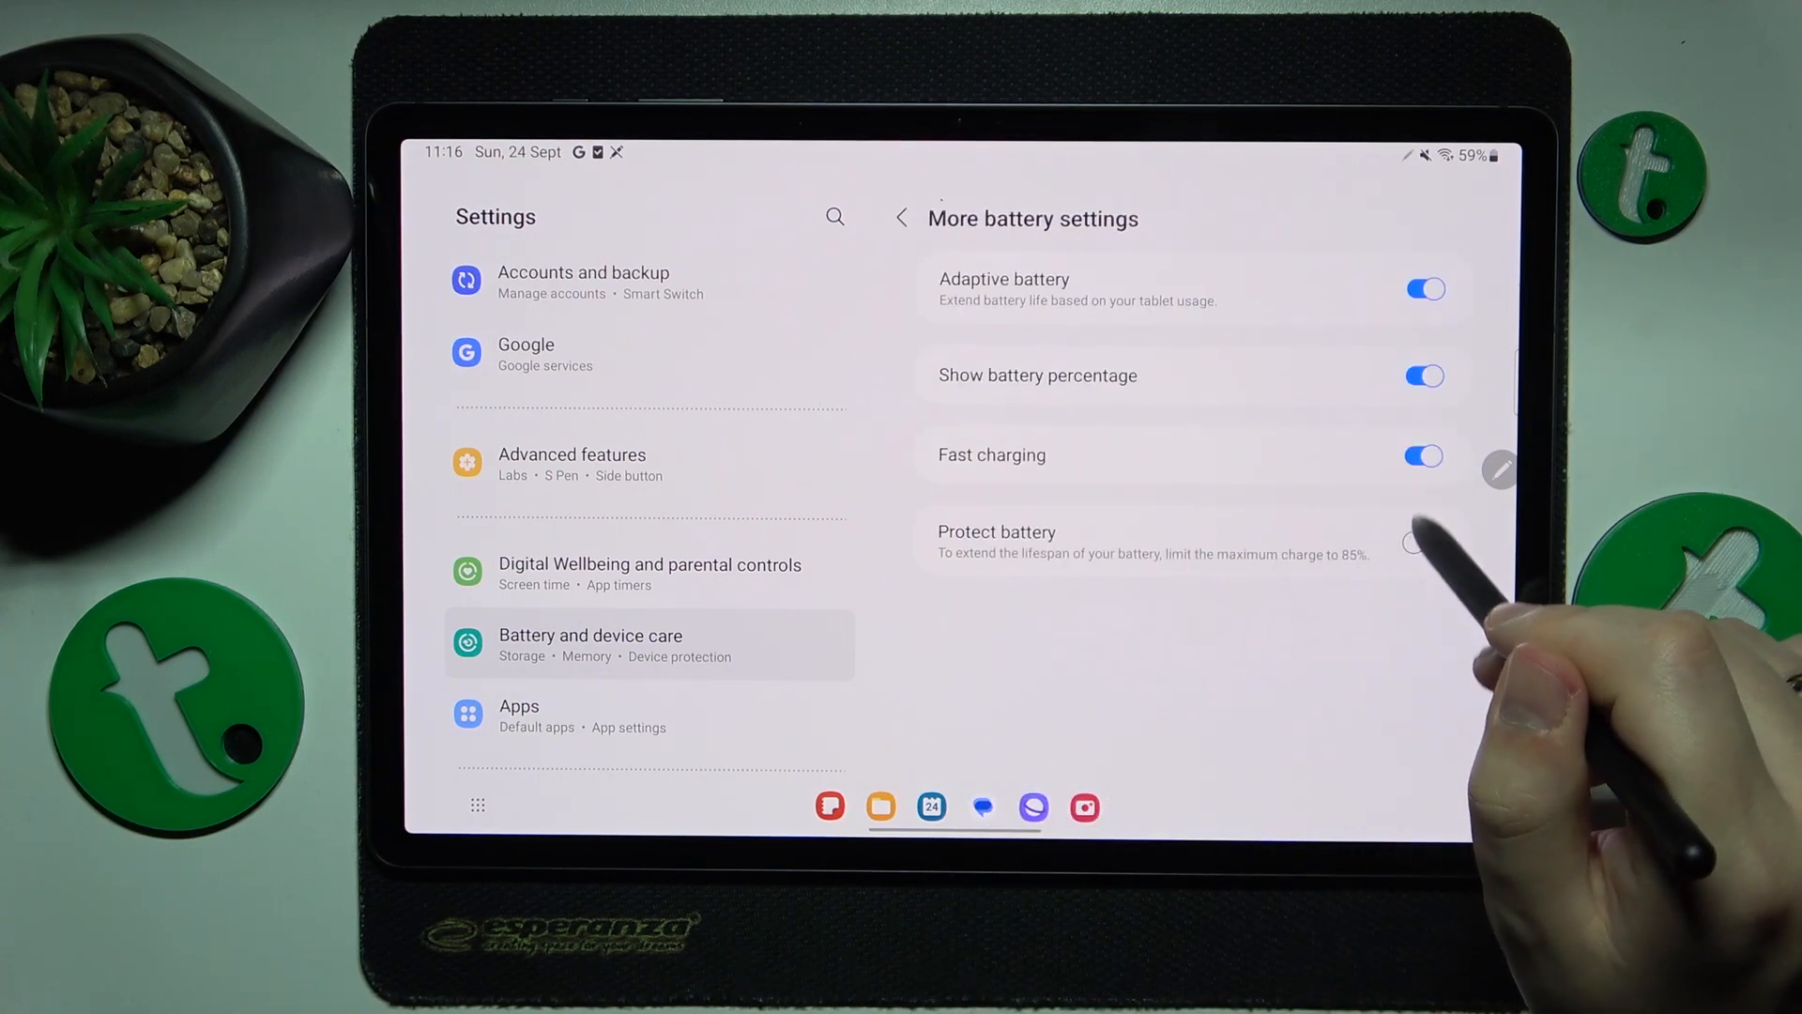
Switch off Fast charging and scroll down the settings list
{"action": "left_click", "coordinate": [1423, 455]}
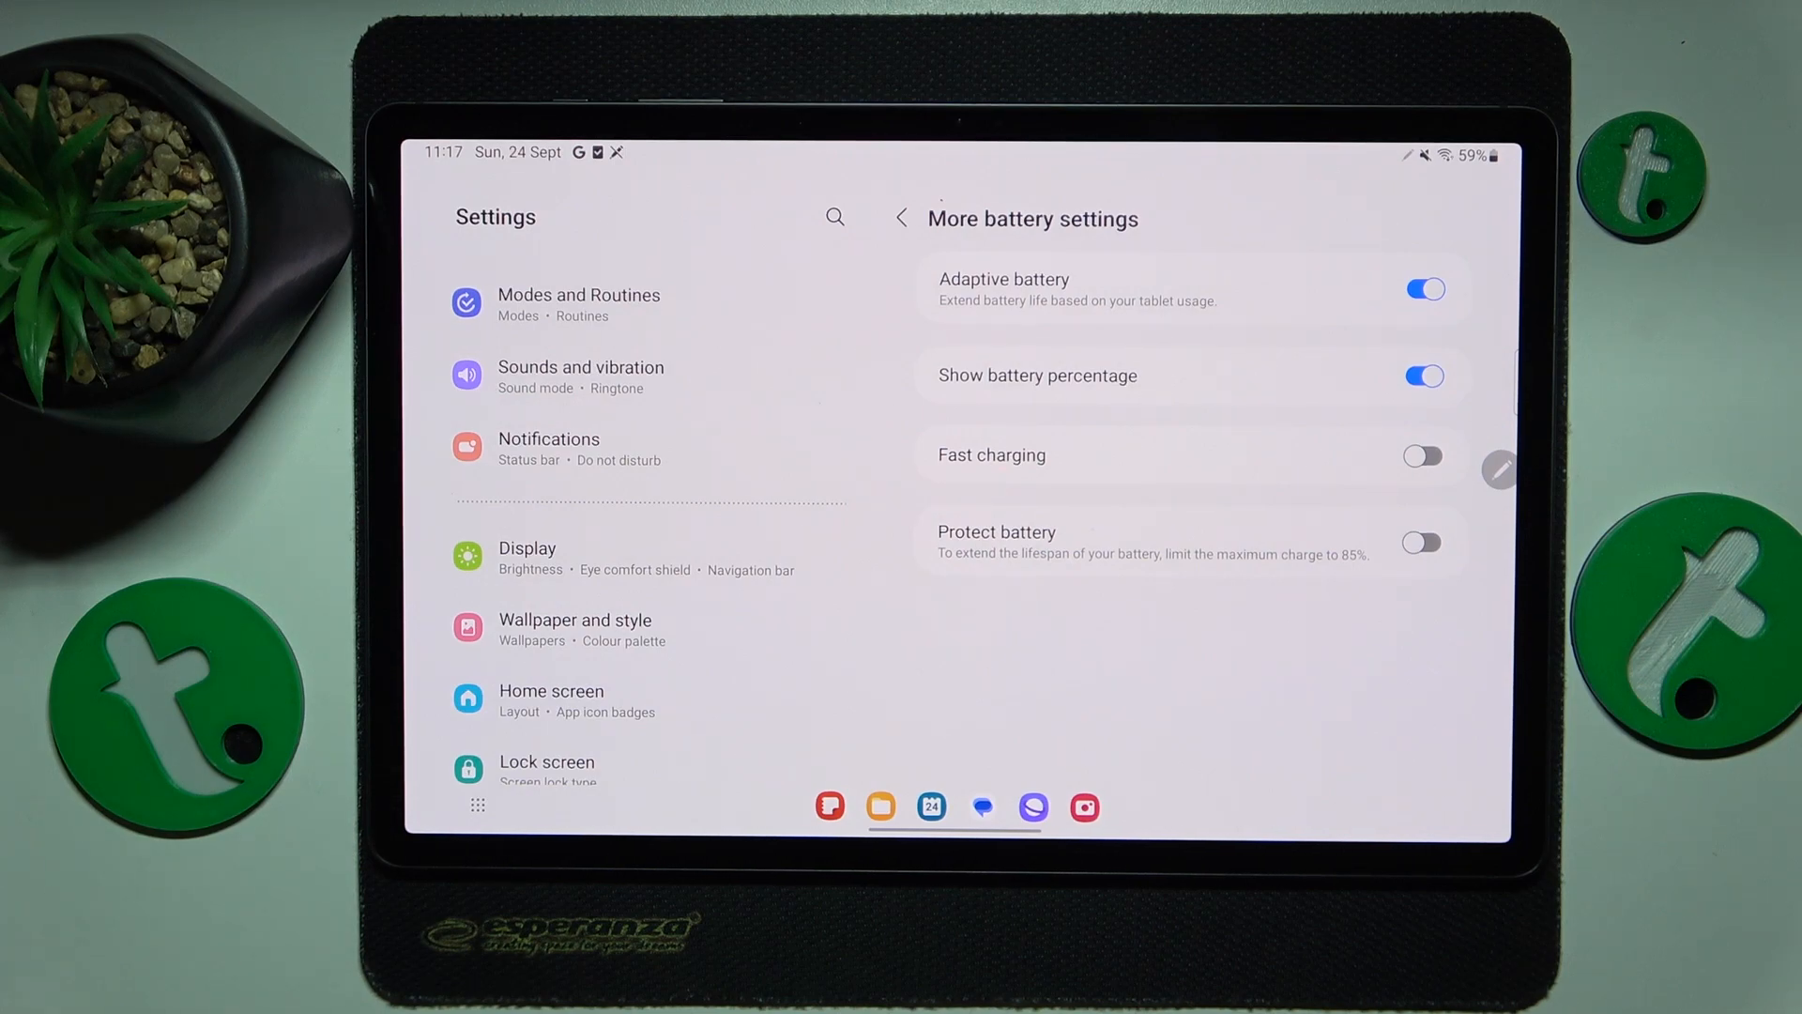
{"action": "scroll", "scroll_direction": "down", "scroll_amount": 3}
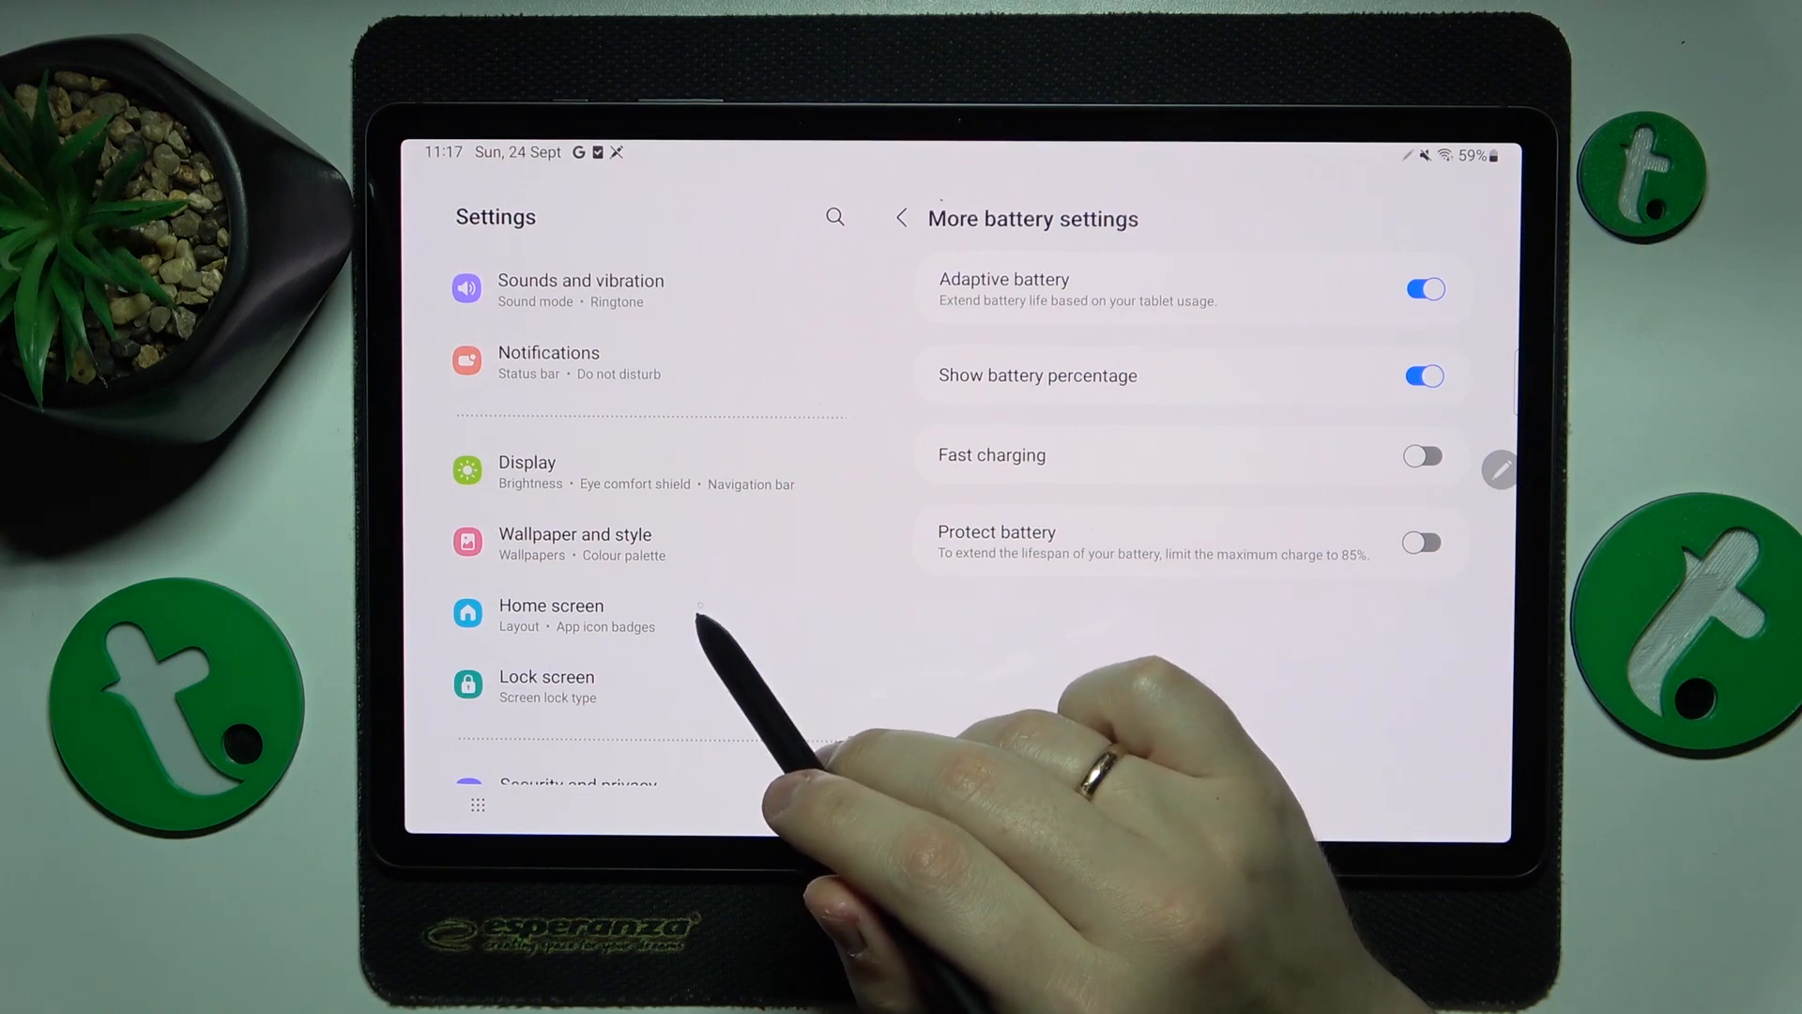
{"action": "scroll", "scroll_direction": "down", "scroll_amount": 3}
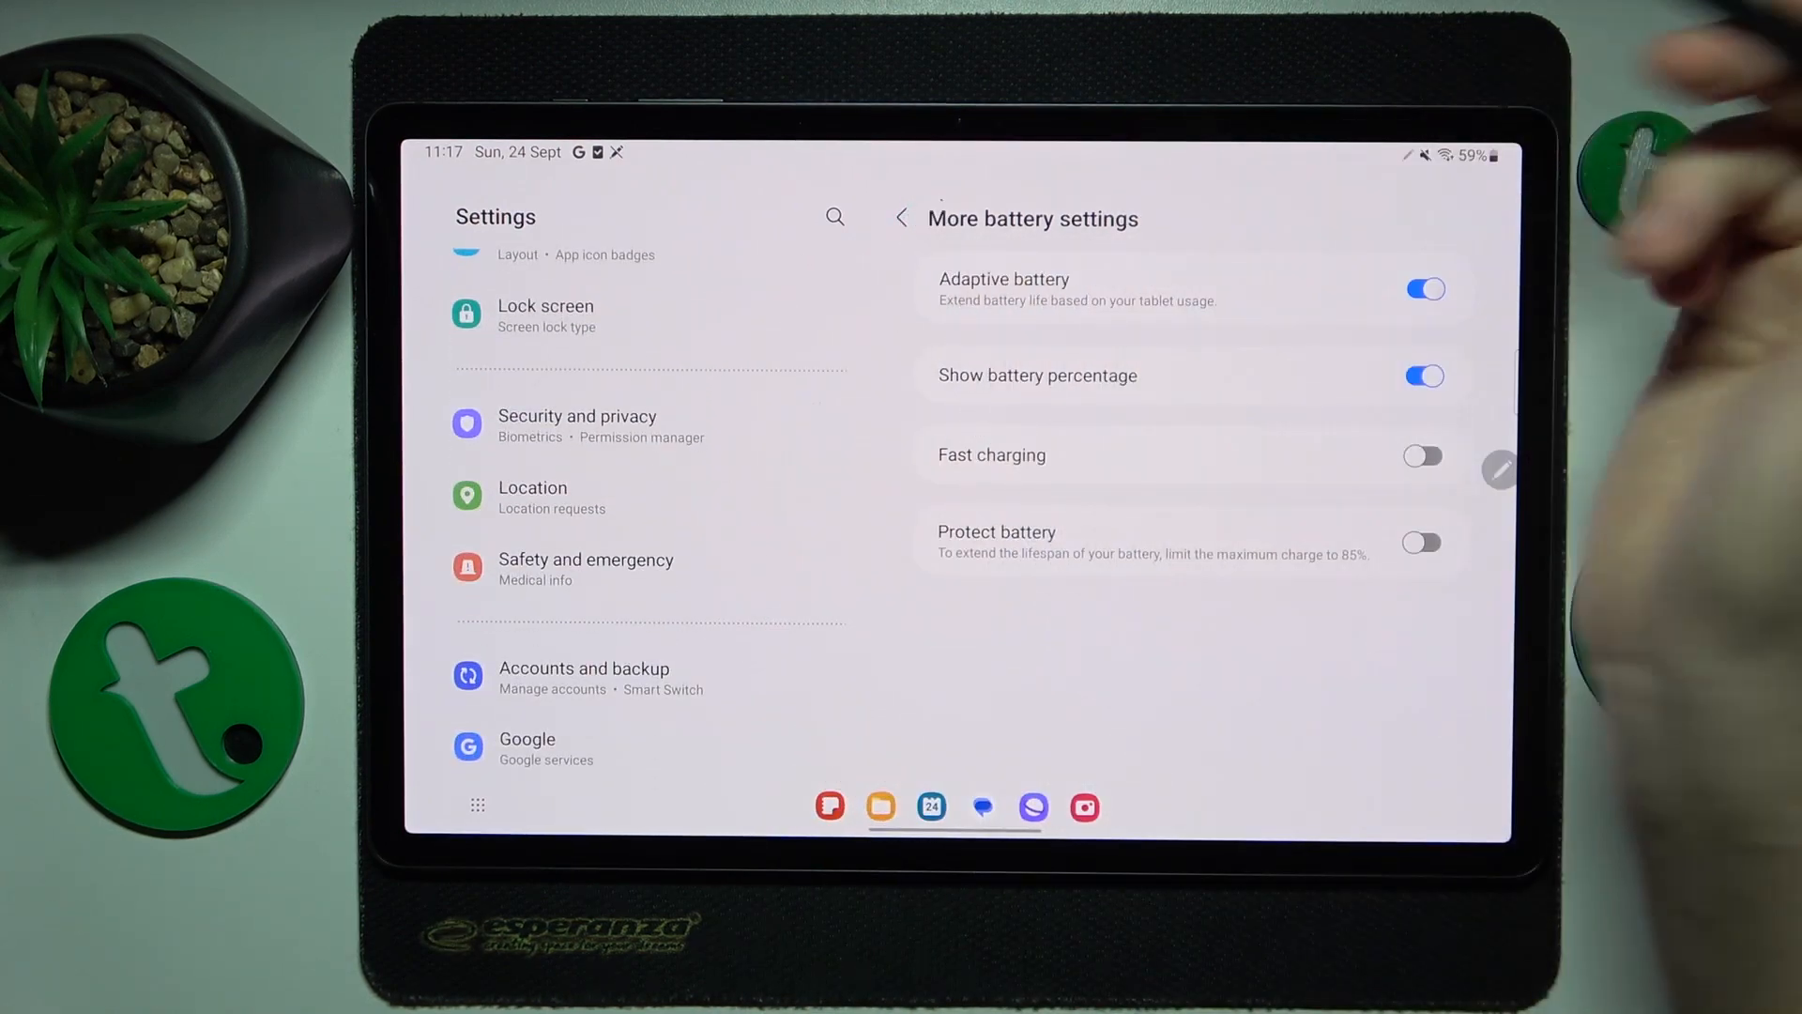
Return to the Battery overview and turn on Power saving
{"action": "left_click", "coordinate": [901, 219]}
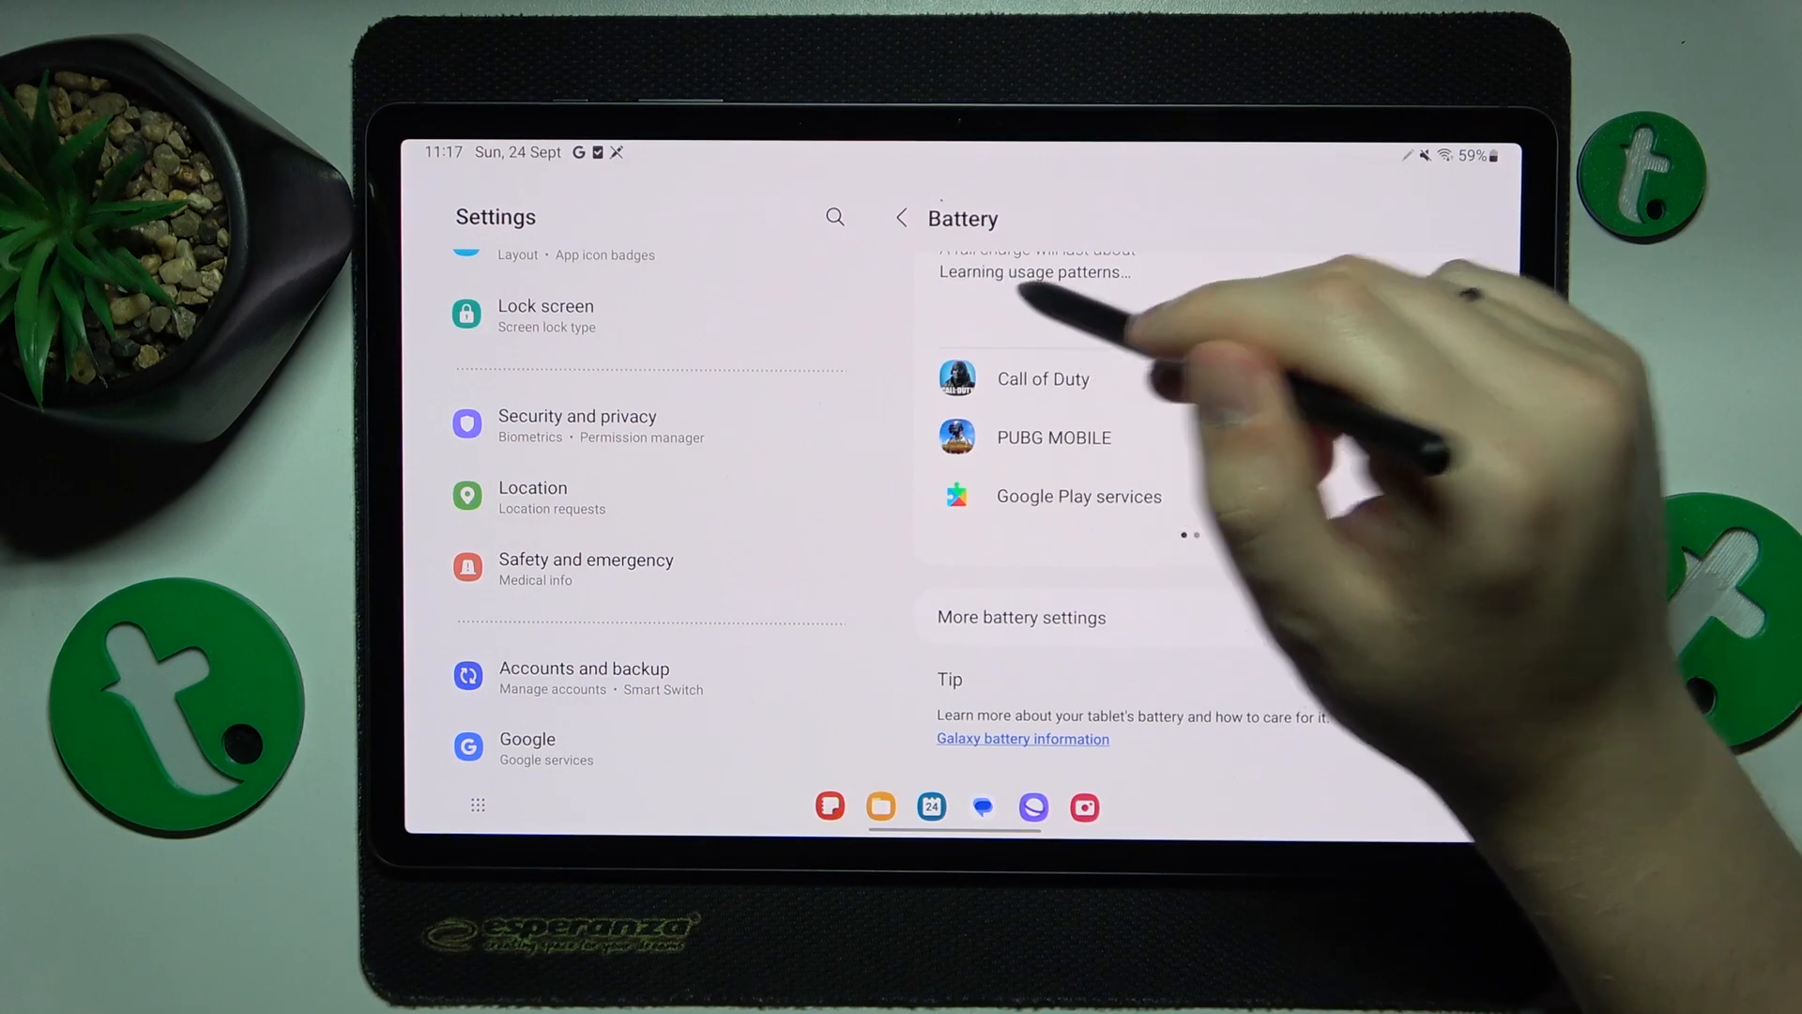
{"action": "scroll", "scroll_direction": "up", "scroll_amount": 3}
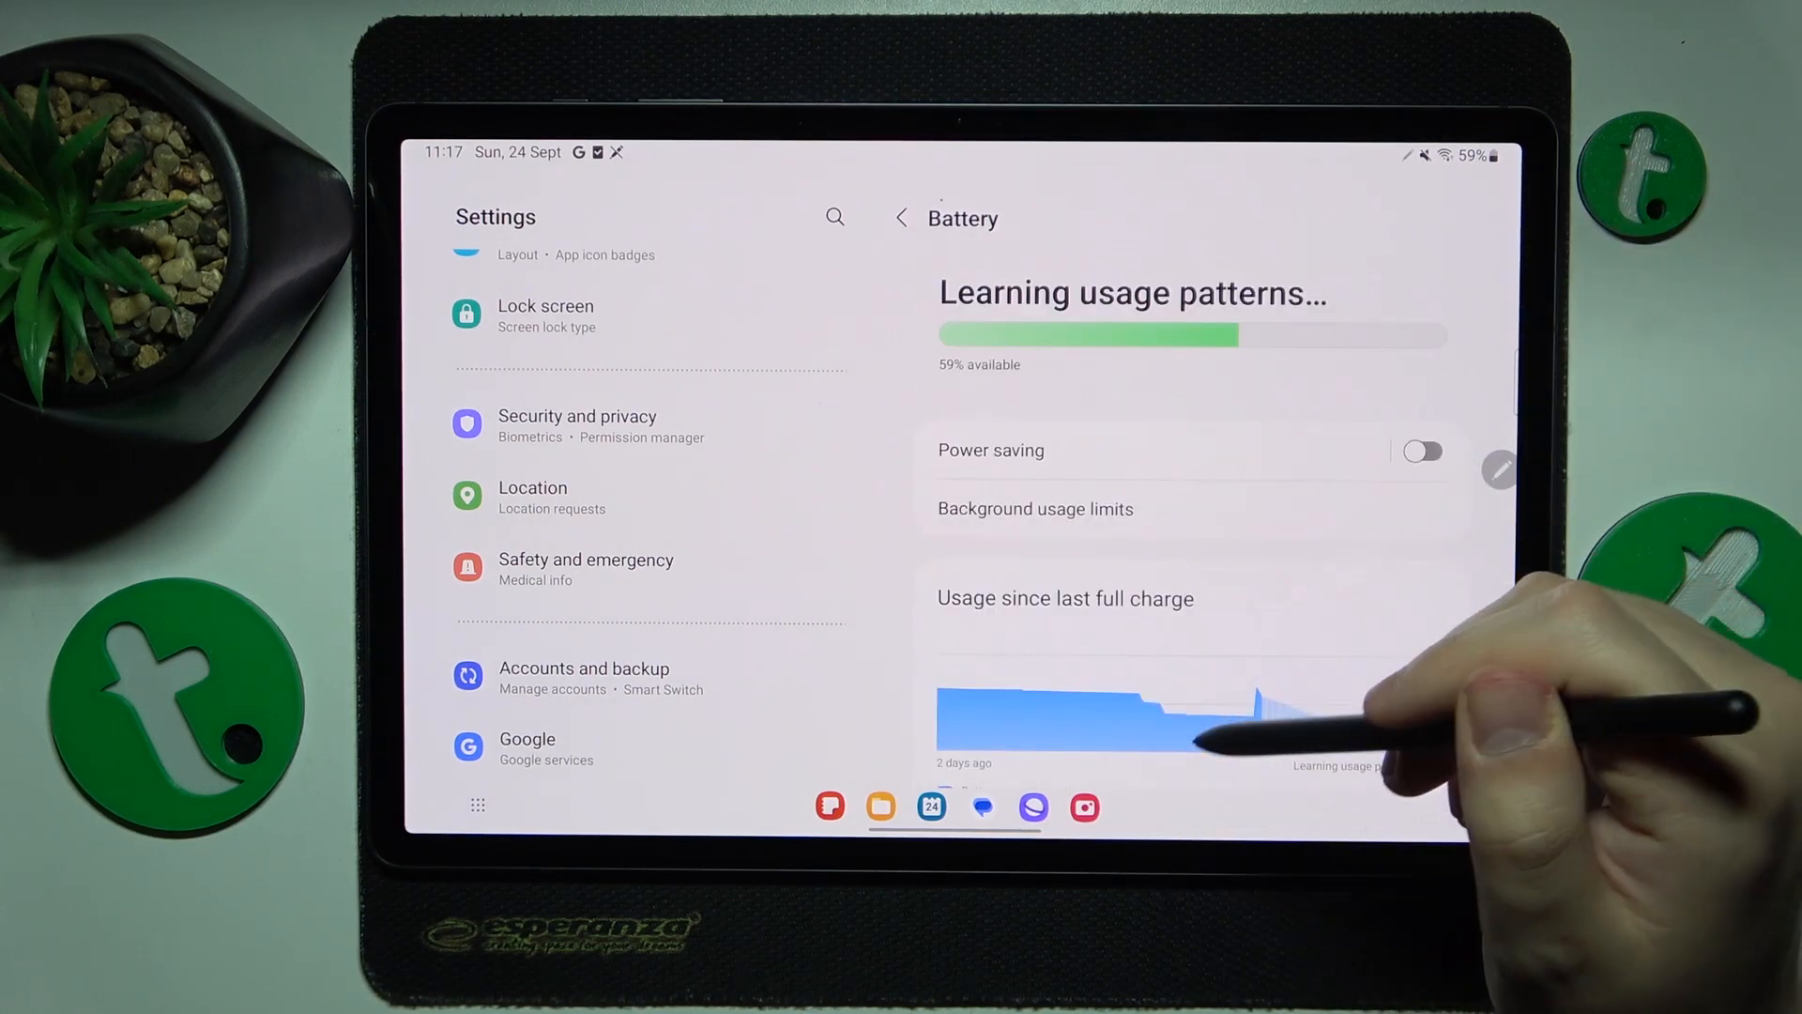
{"action": "left_click", "coordinate": [1420, 450]}
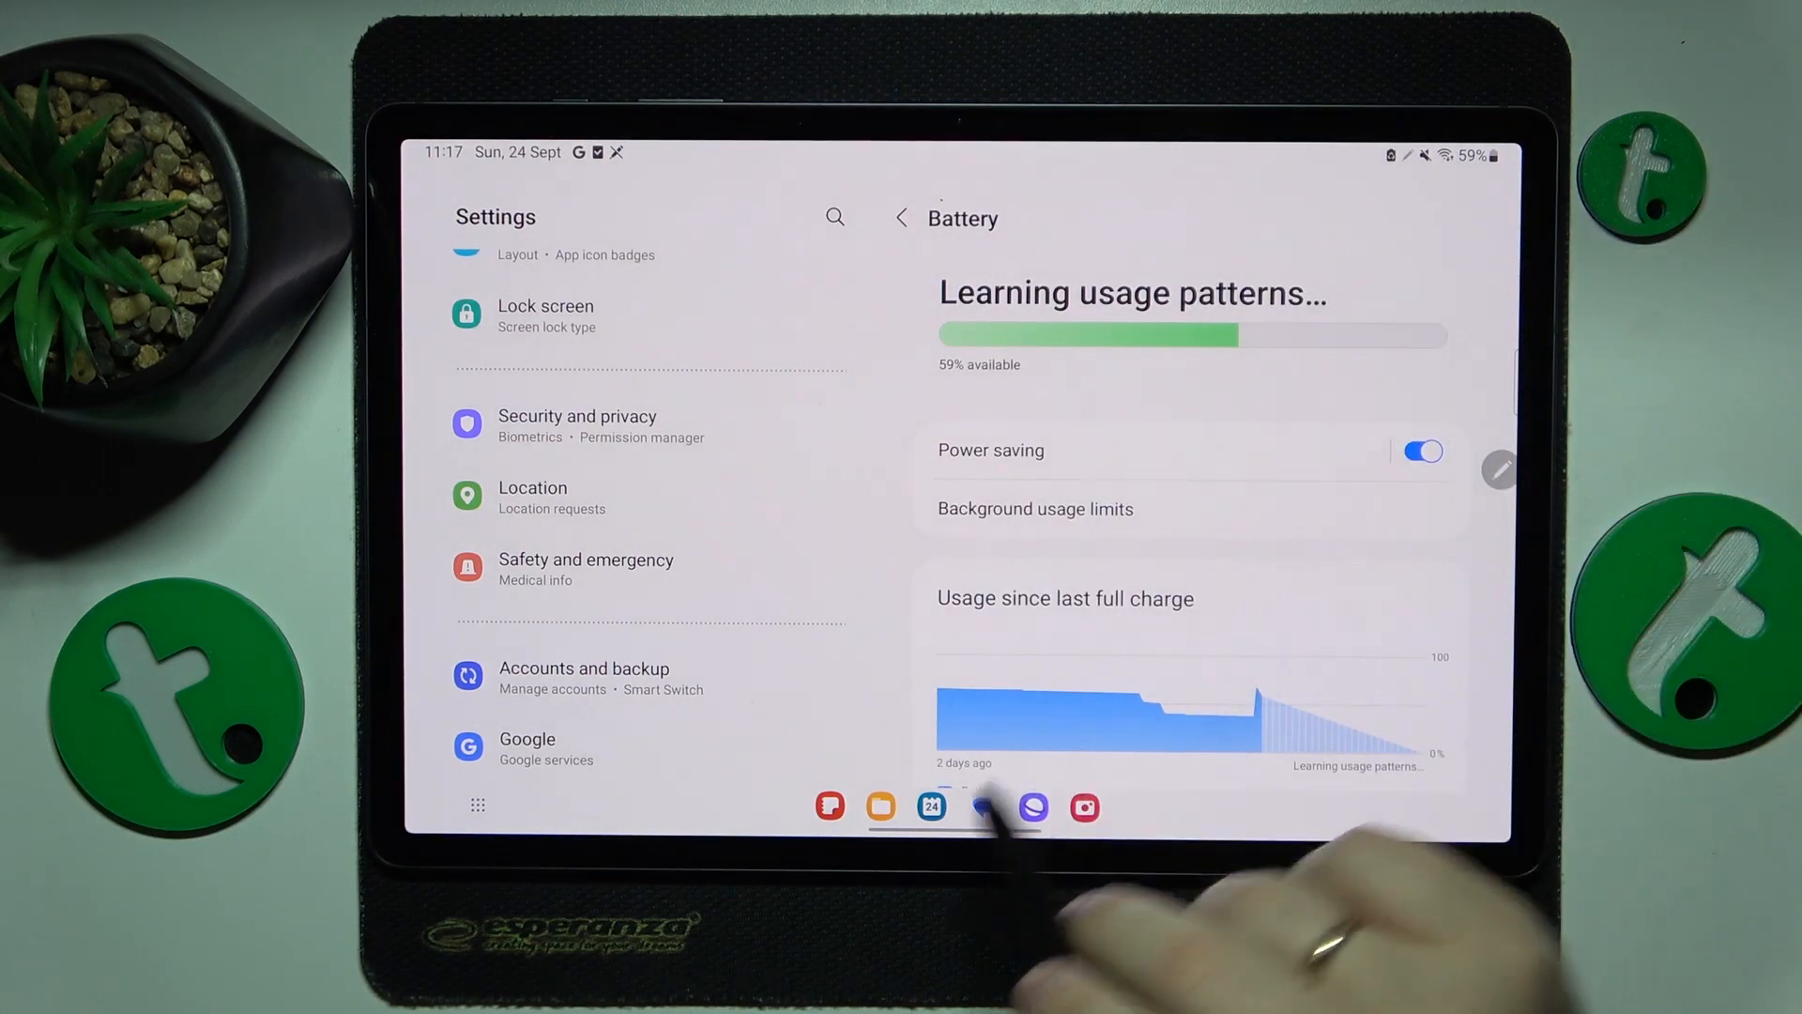
In Display settings, use the Dark theme and turn on Adaptive brightness
{"action": "scroll", "scroll_direction": "up", "scroll_amount": 3}
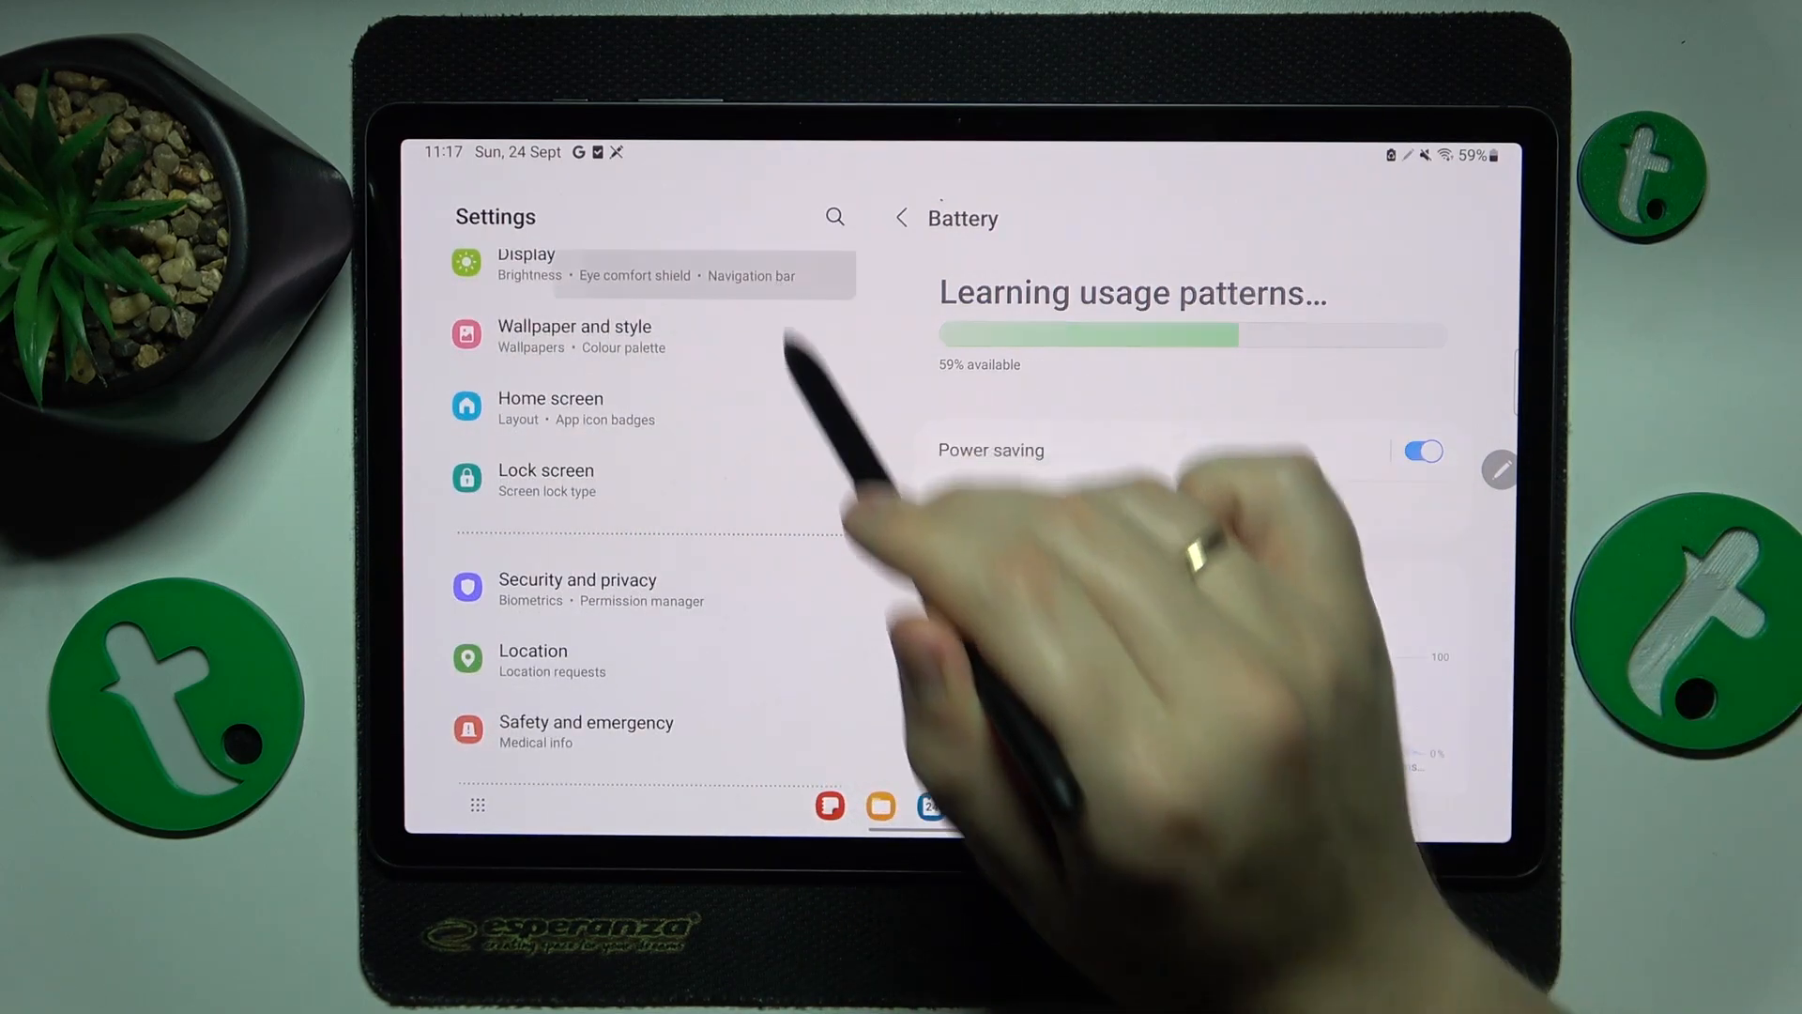
{"action": "left_click", "coordinate": [526, 255]}
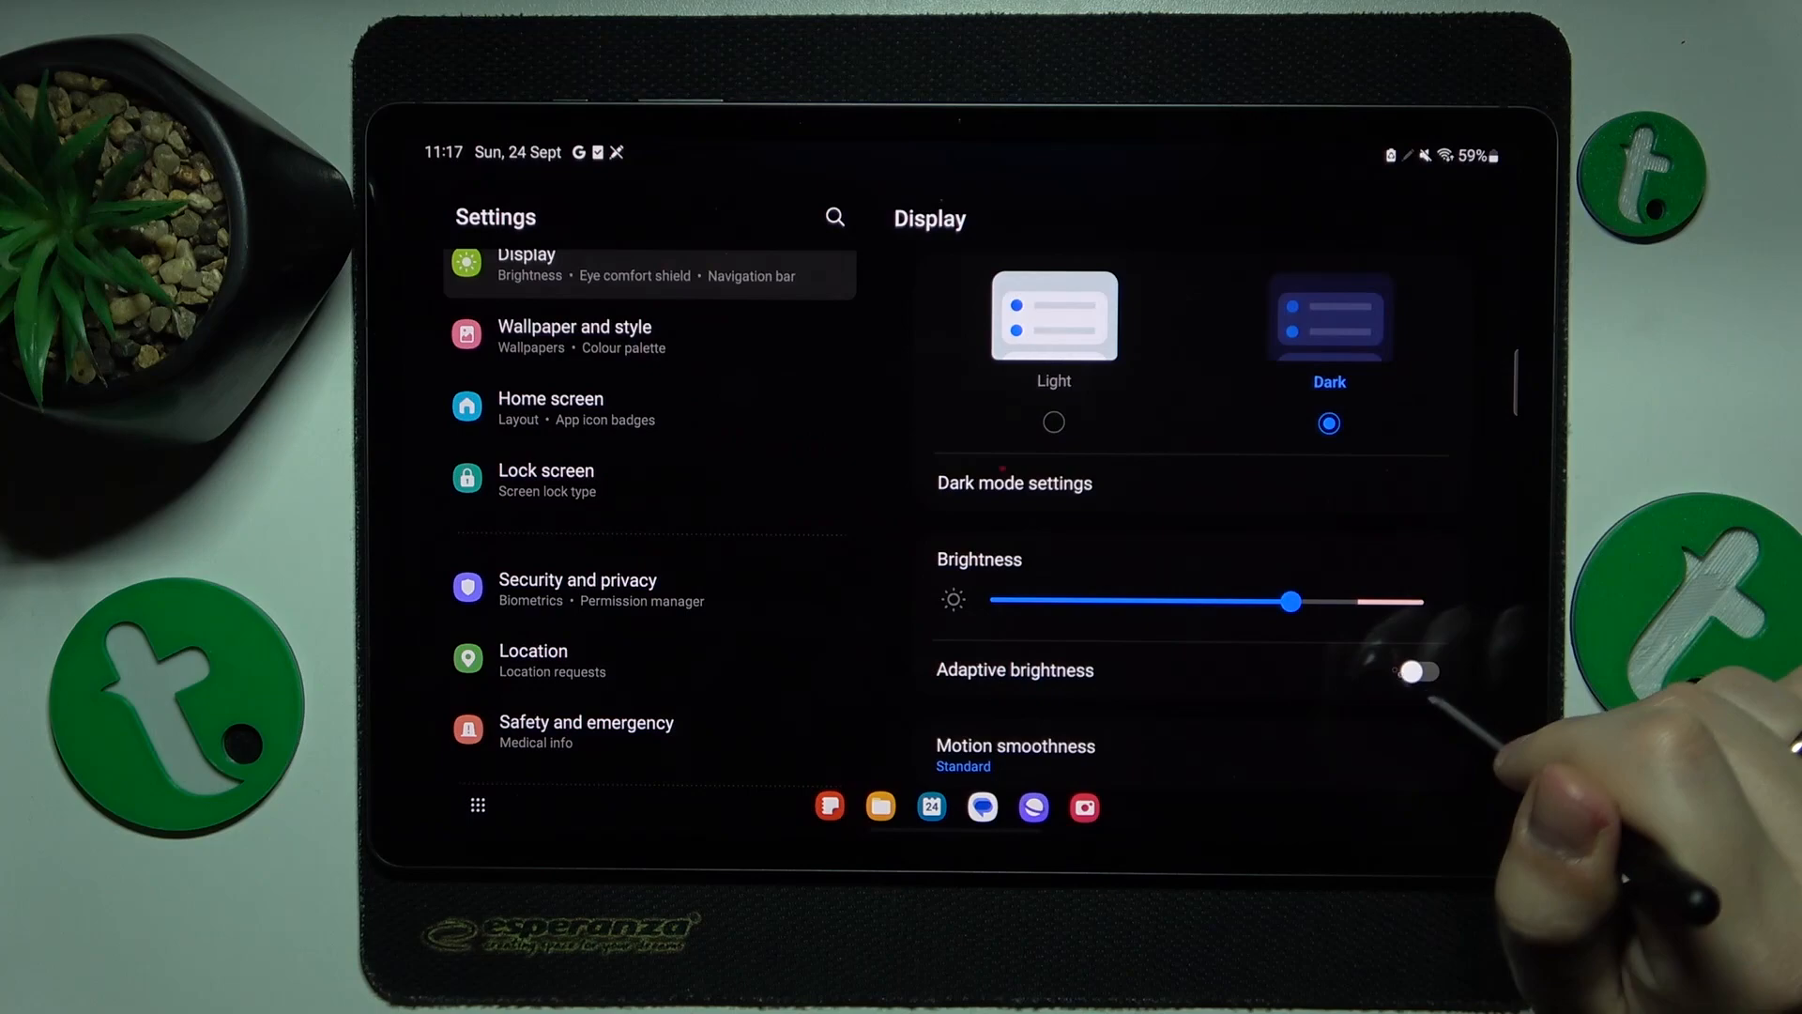
{"action": "left_click", "coordinate": [1419, 671]}
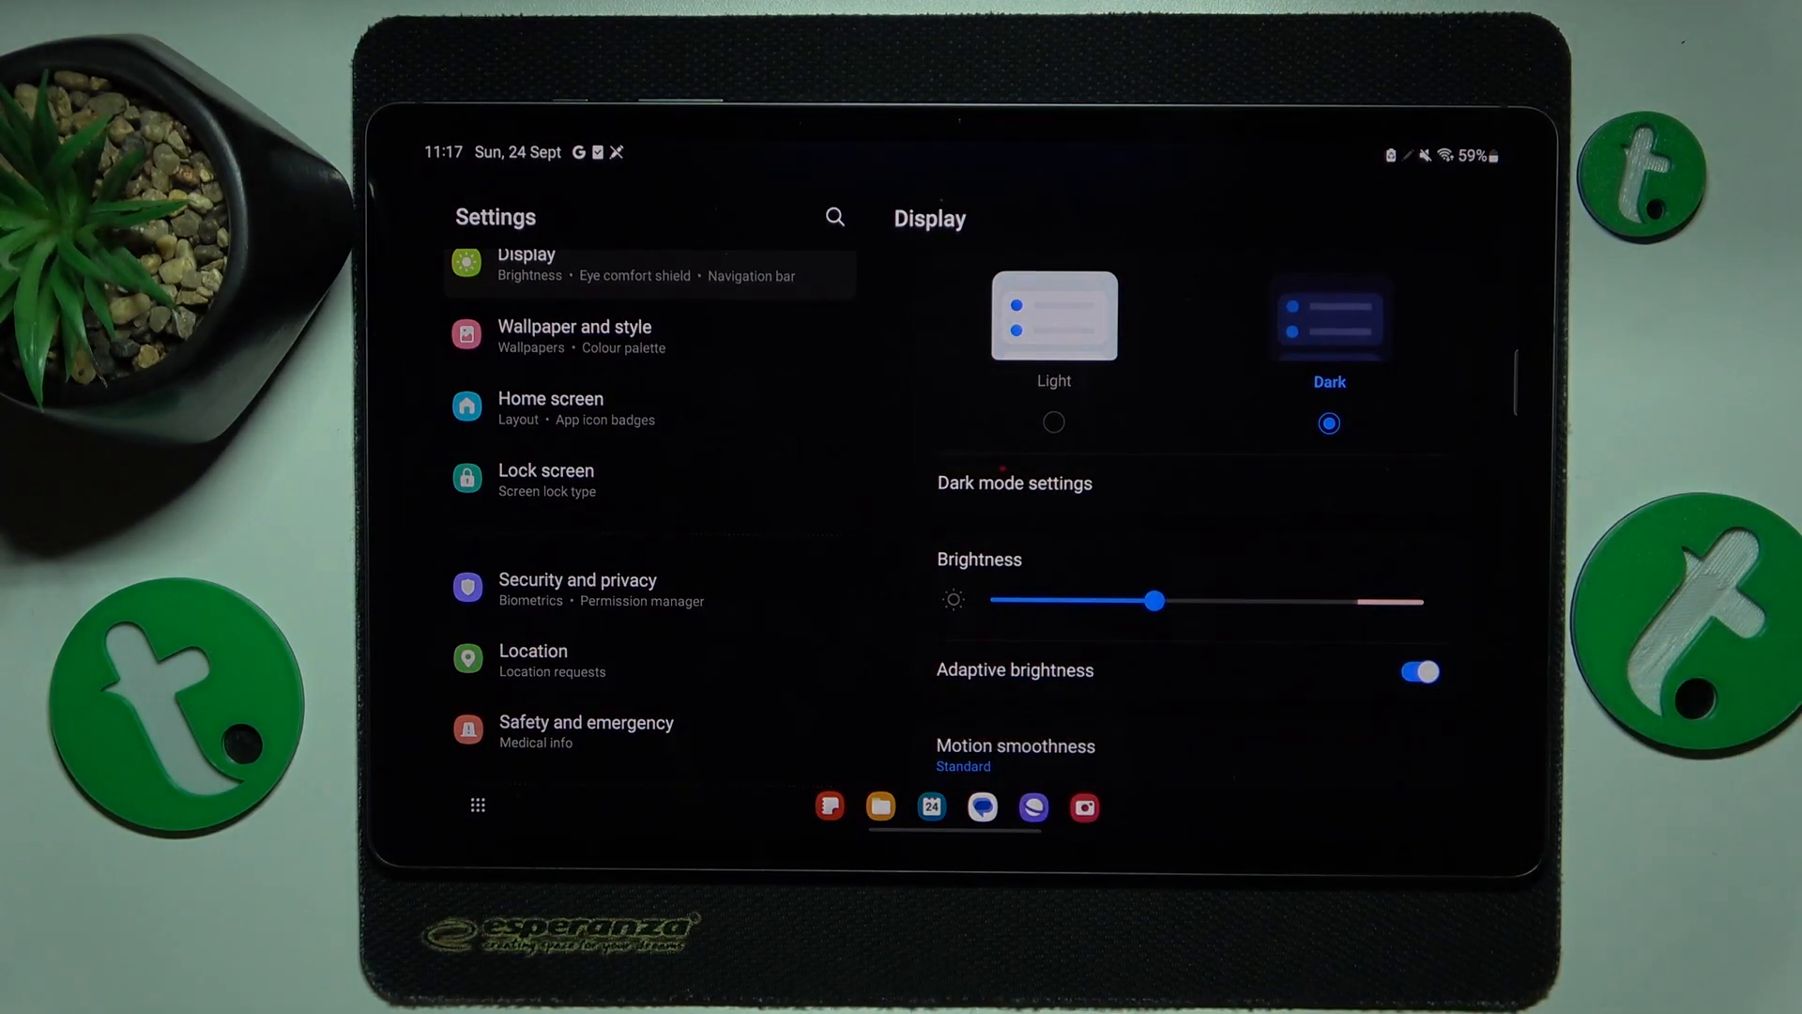